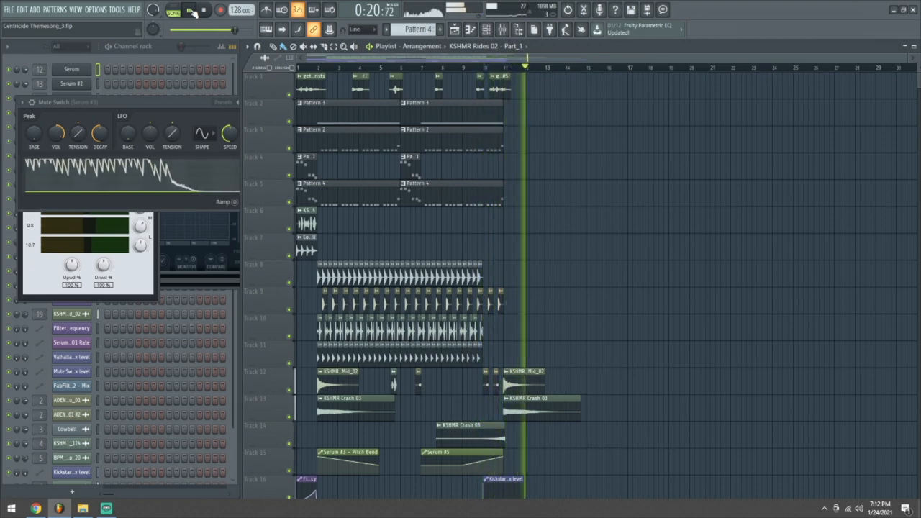
Step: Stop the Centricide theme song playback from the transport
click(202, 10)
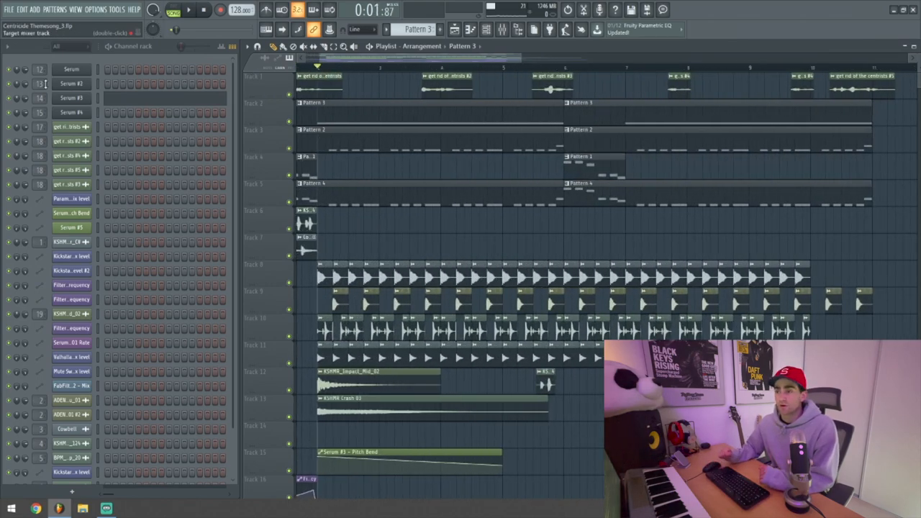
Step: Open the Serum #3 synth and scroll down to its mixer effect chain
double_click(70, 97)
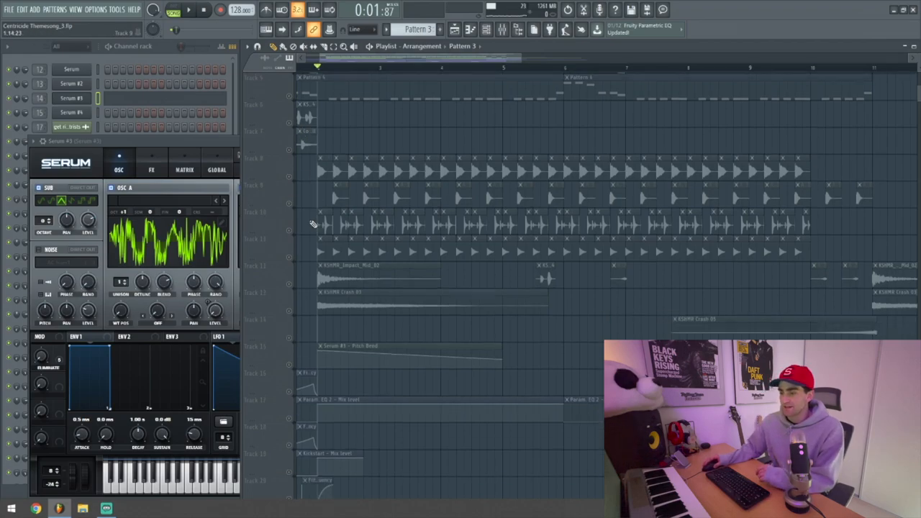
scroll(down, 3)
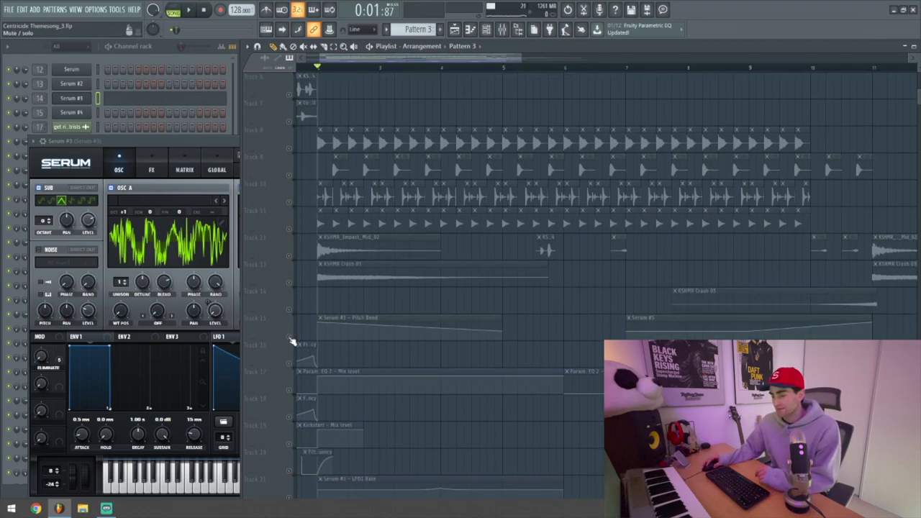
scroll(down, 3)
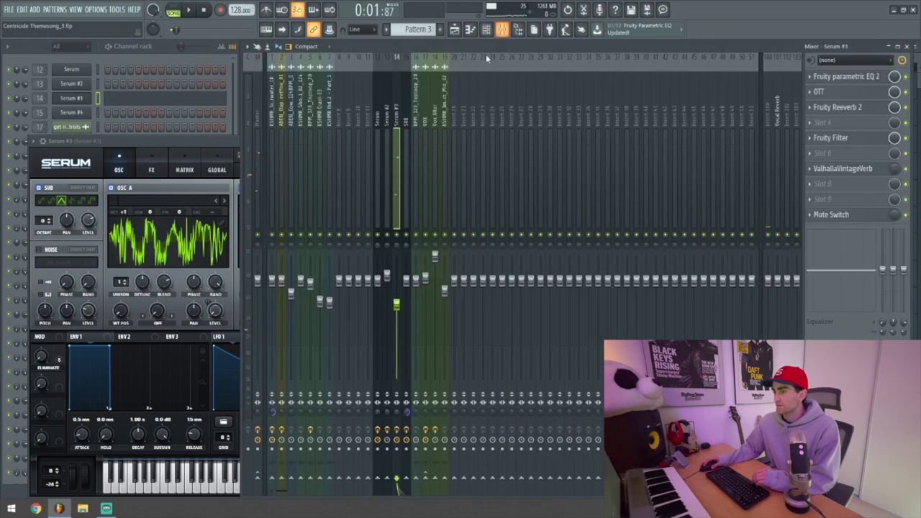
Step: View Serum #3's OTT, ValhallaVintageVerb (then closed) and Mute Switch effects
click(819, 92)
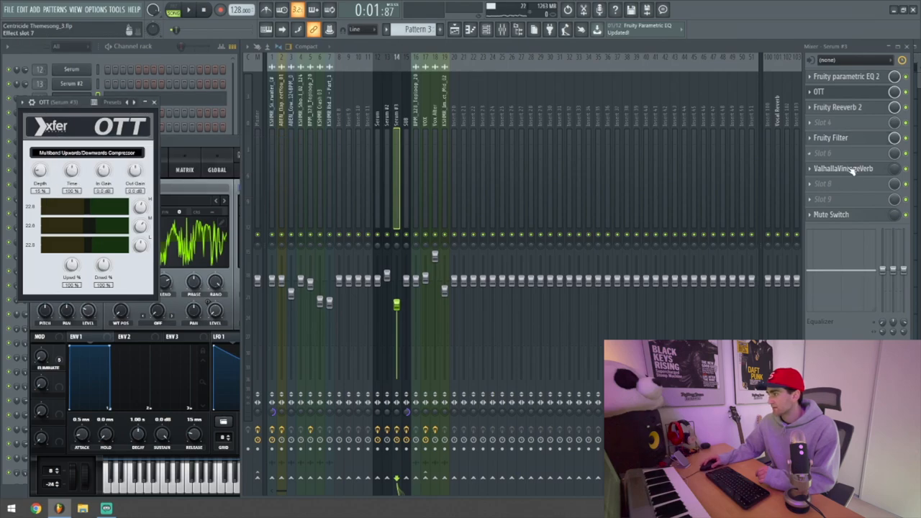
click(843, 168)
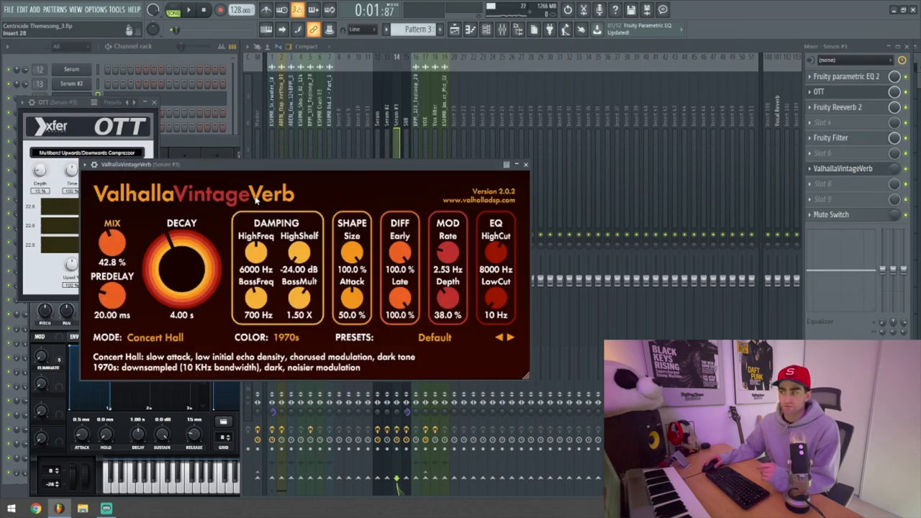
click(525, 164)
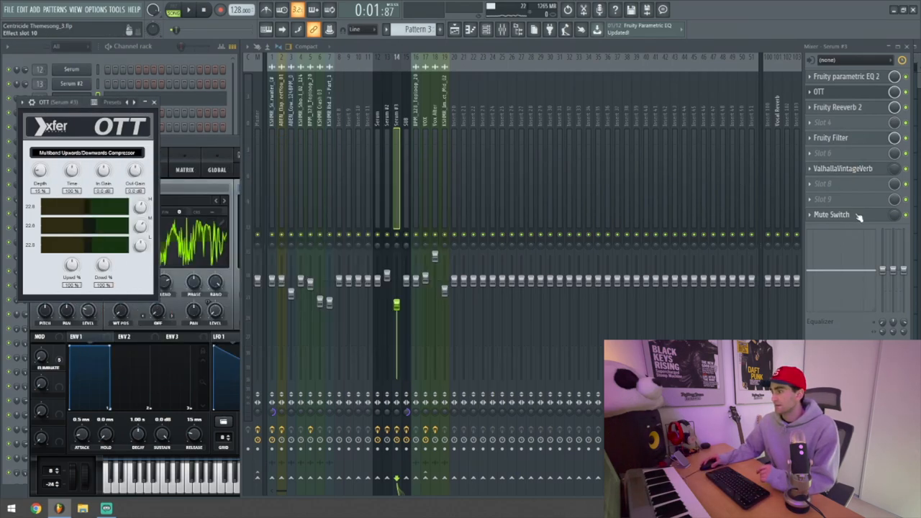
click(831, 215)
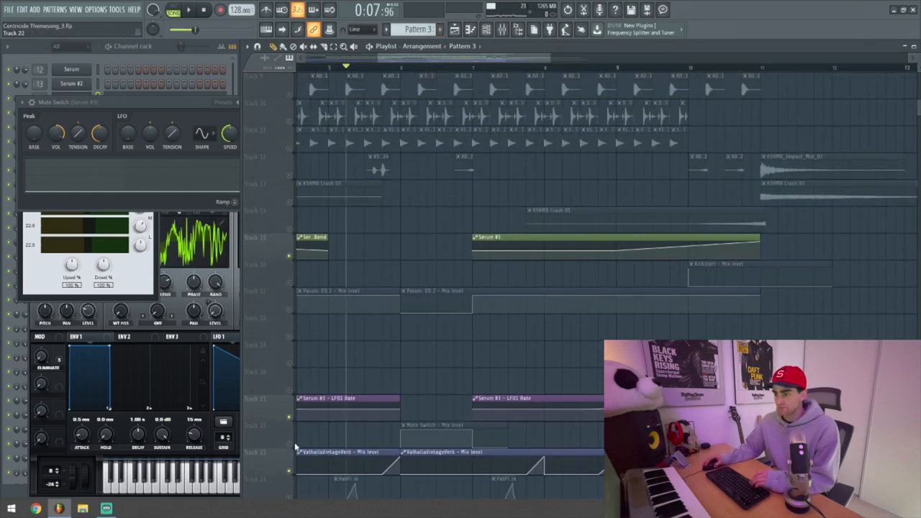
Step: Open the Serum #4 (SUB) synth showing its BASS - Clean Sub preset
click(188, 10)
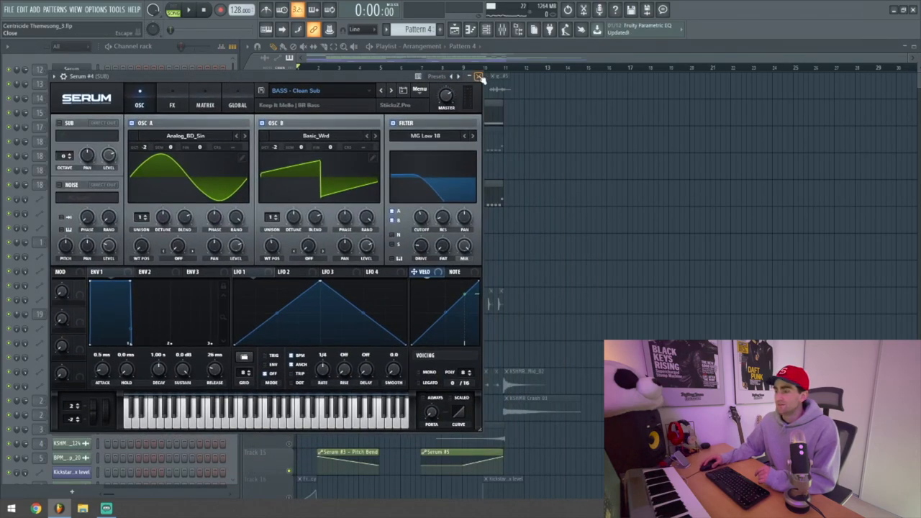
Step: Close the Serum #4 synth window
click(478, 77)
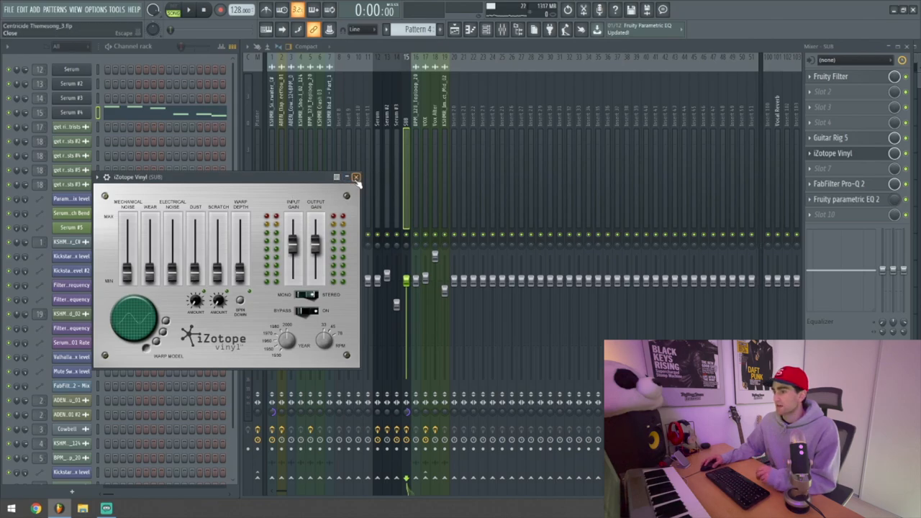
Step: Close the iZotope Vinyl effect window on the SUB track
click(839, 184)
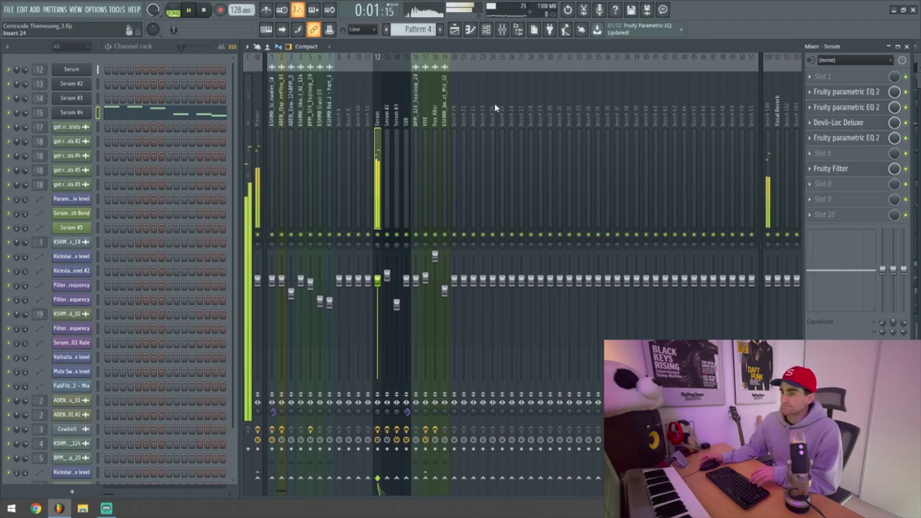
Step: Open the Serum track's parametric EQ and view the Devil-Loc Deluxe distortion
click(847, 91)
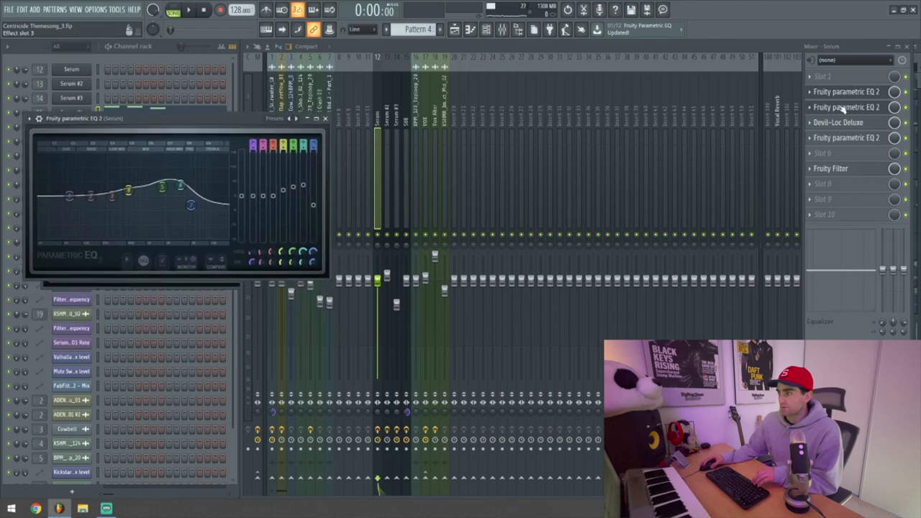
click(838, 122)
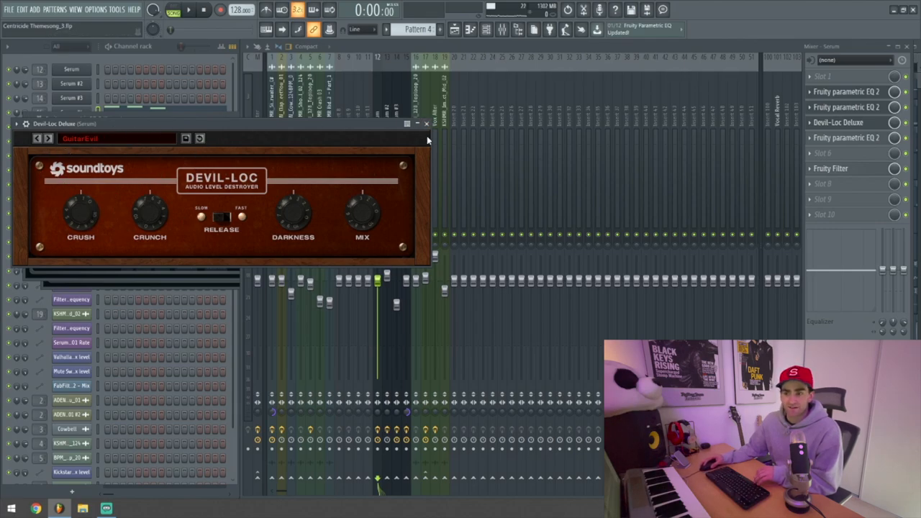
click(847, 137)
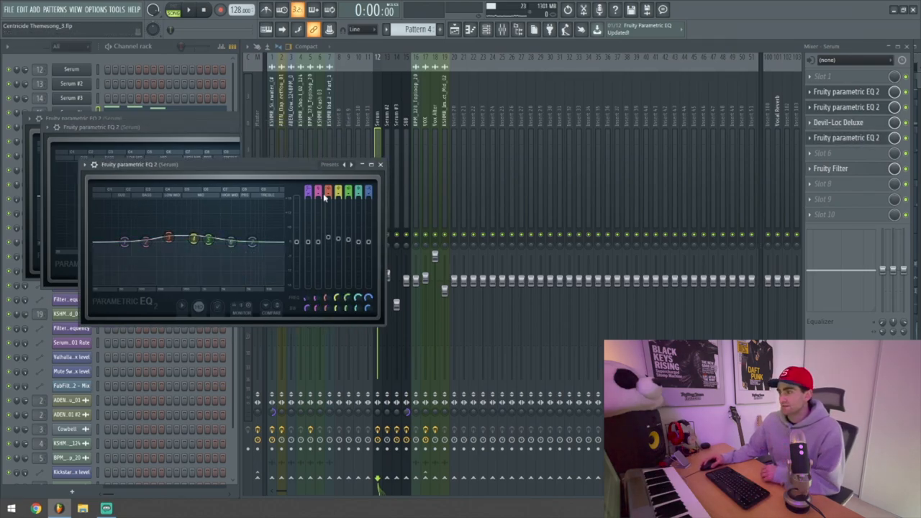
Step: Inspect Serum #2's Effectrix Crush and Phaser settings, then close Effectrix
click(454, 29)
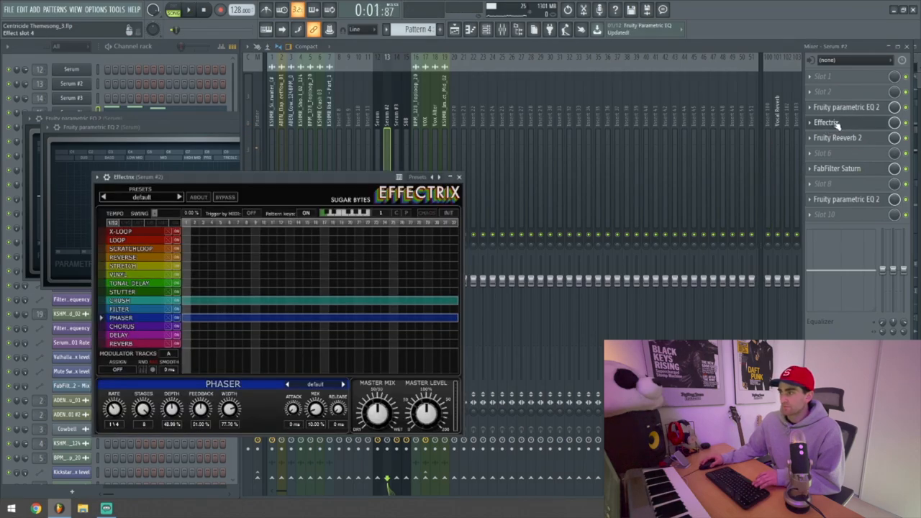
click(118, 300)
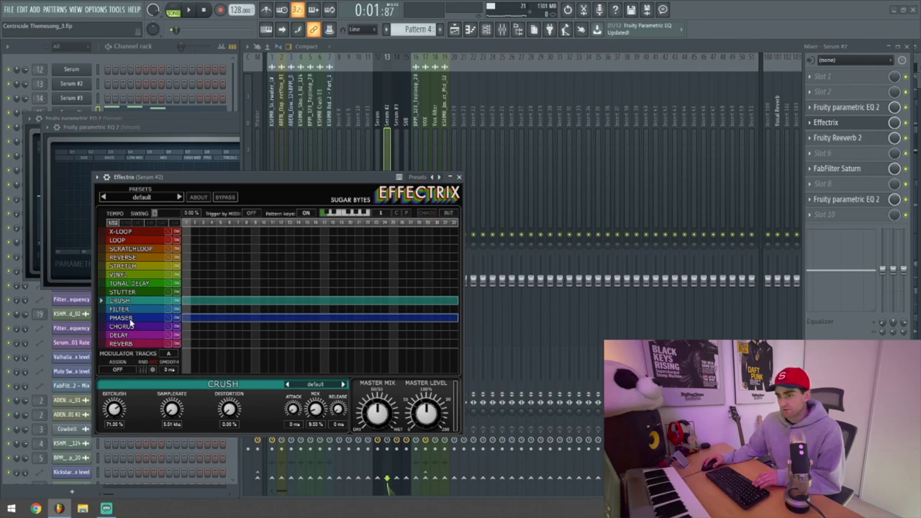
click(123, 317)
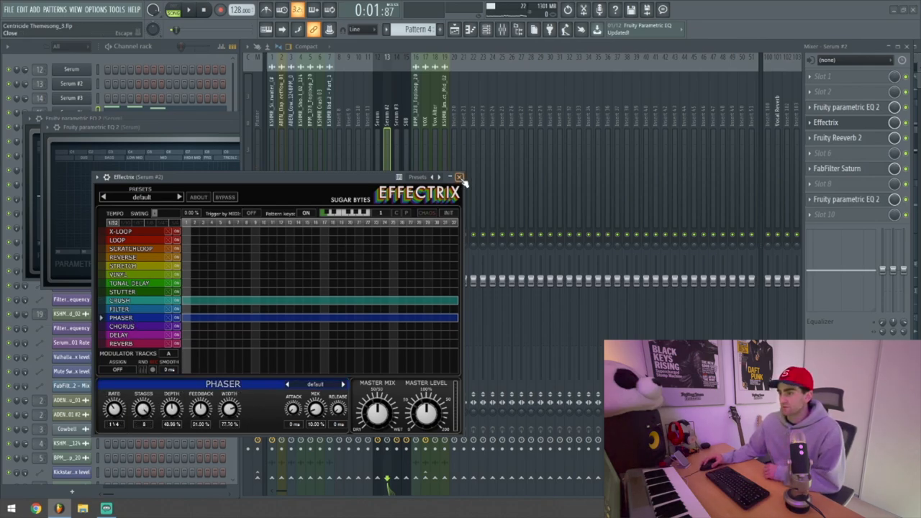
click(459, 177)
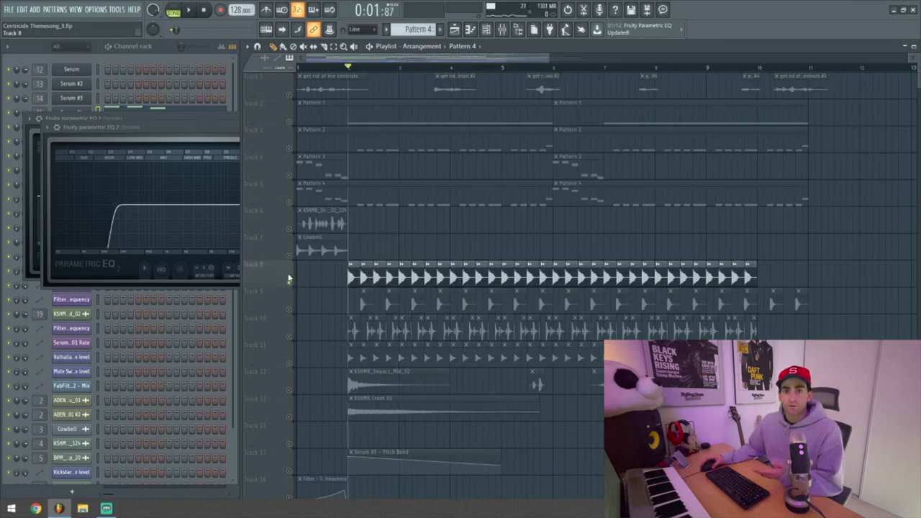
mouse_move(288, 277)
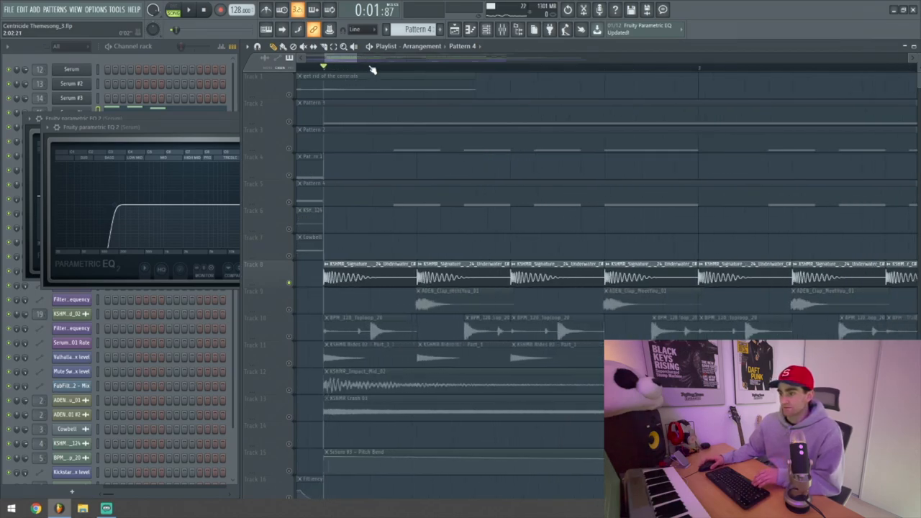
click(188, 9)
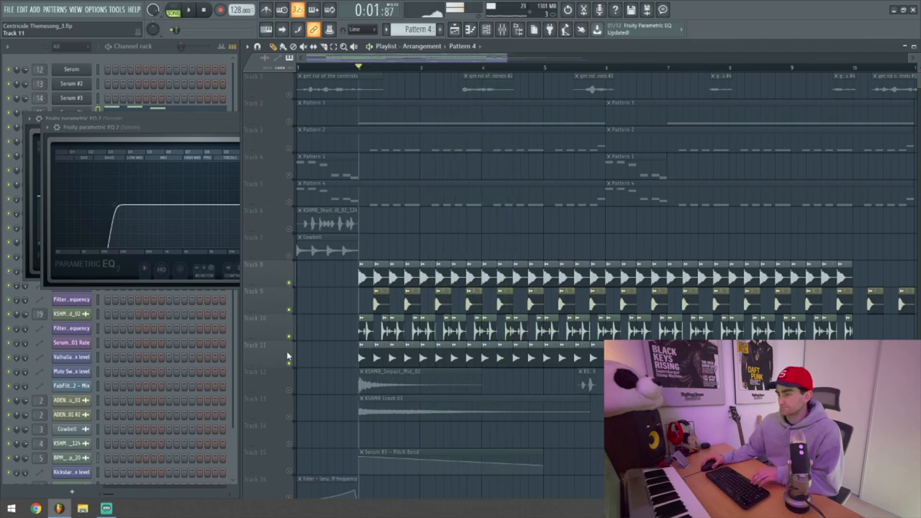
scroll(down, 3)
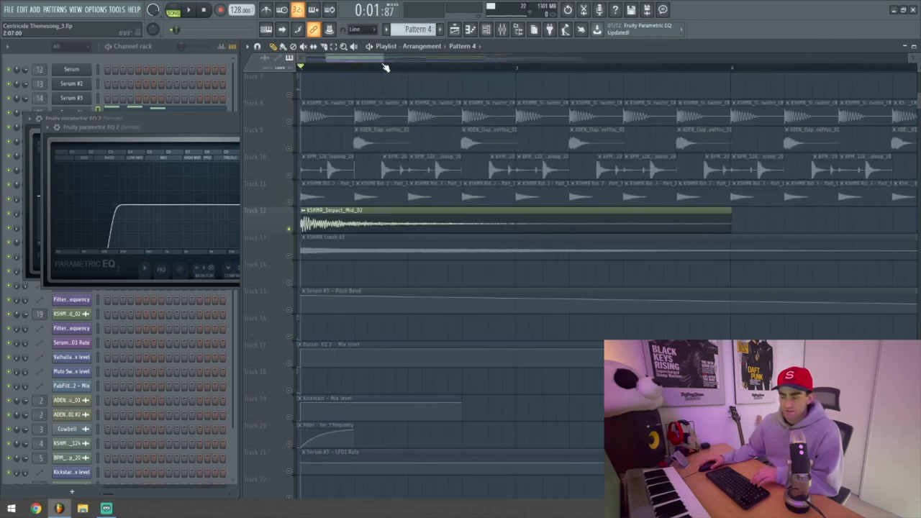
click(189, 9)
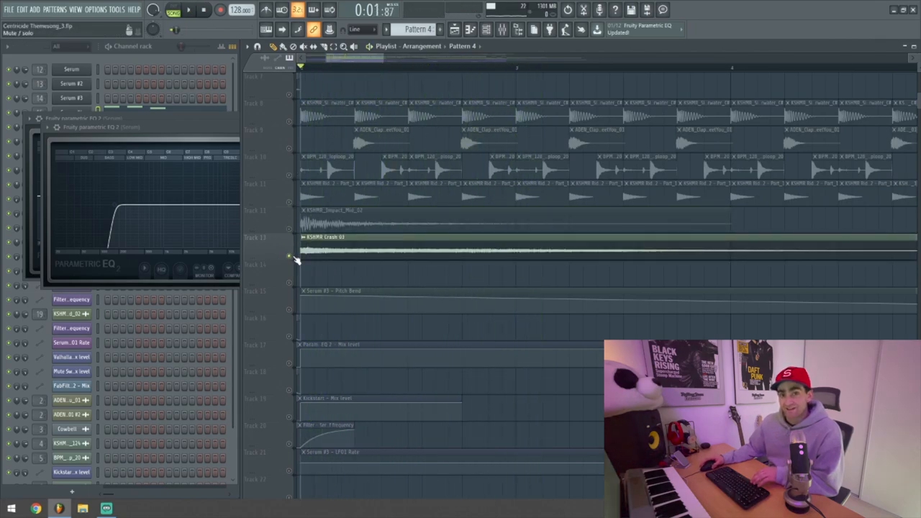
click(189, 9)
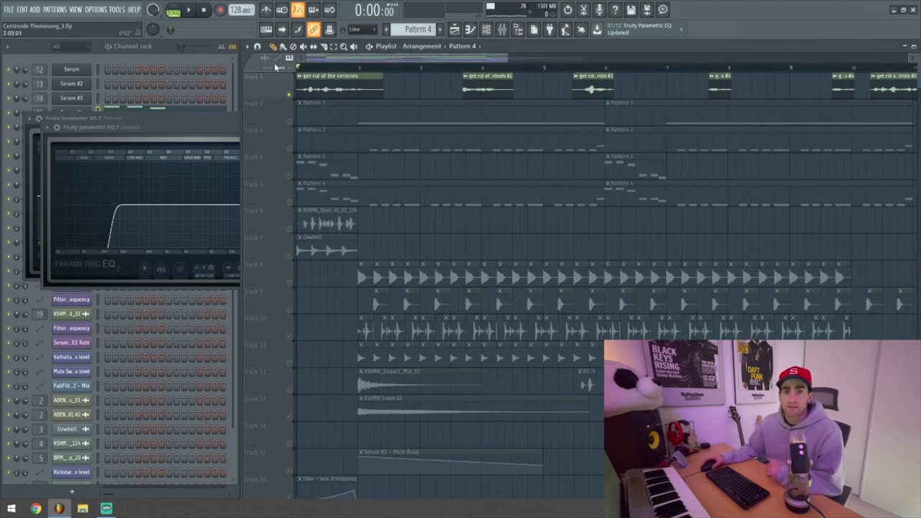
click(502, 29)
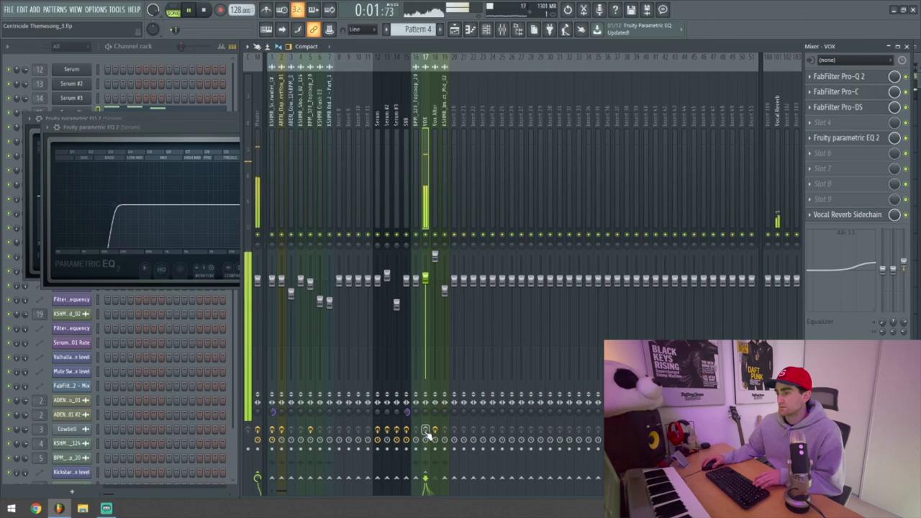
click(202, 9)
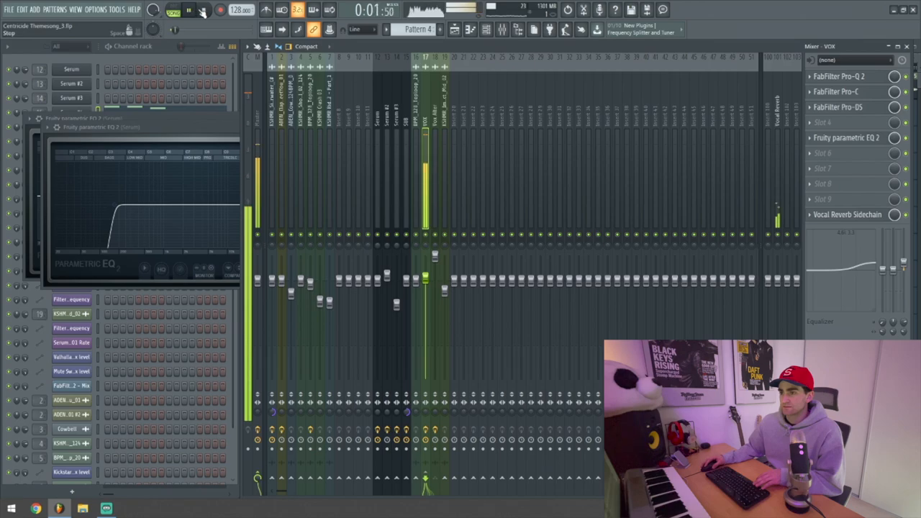
click(202, 9)
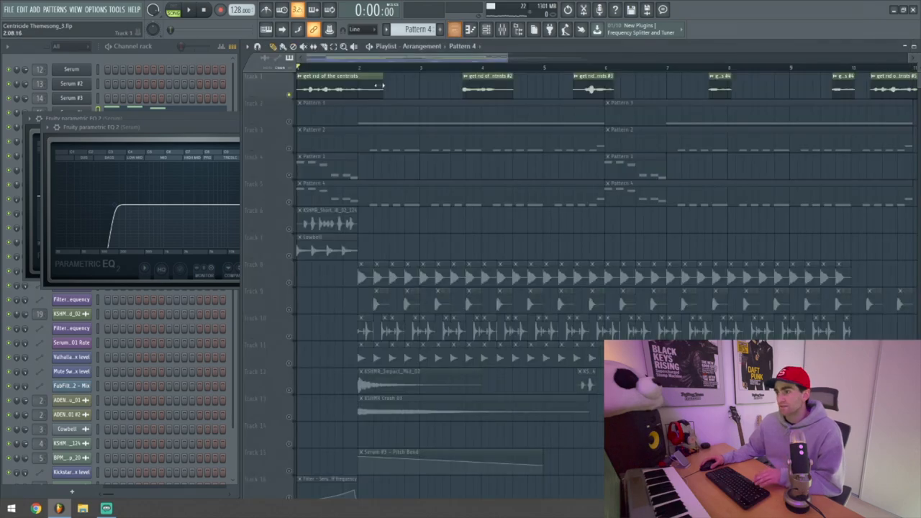
Step: Play the full song arrangement, then stop and return to the start
click(187, 9)
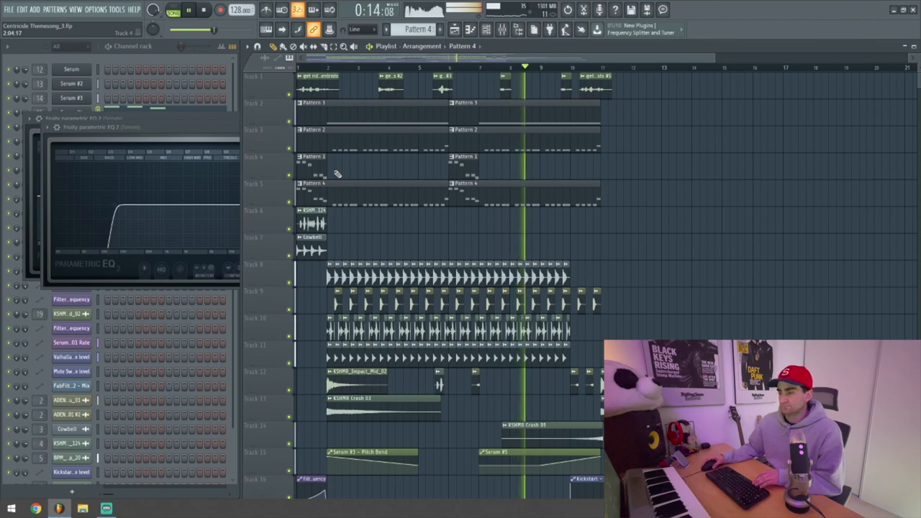
click(203, 10)
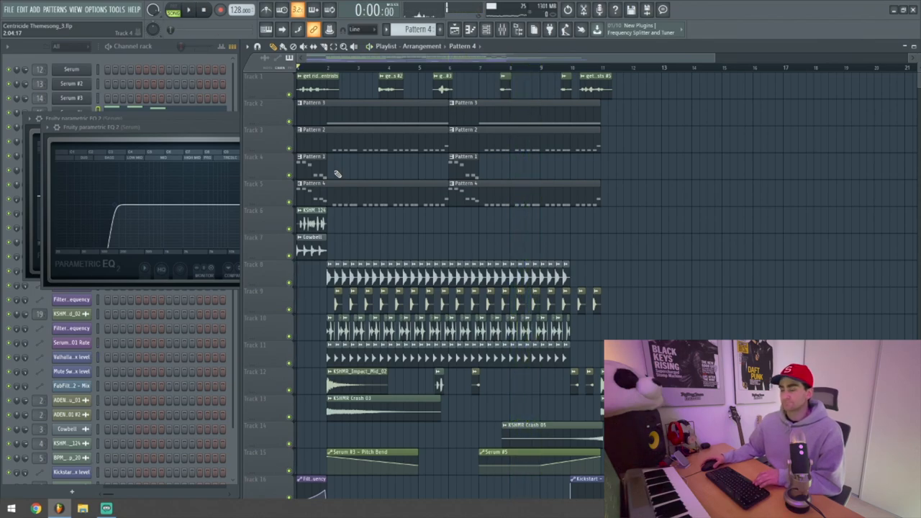